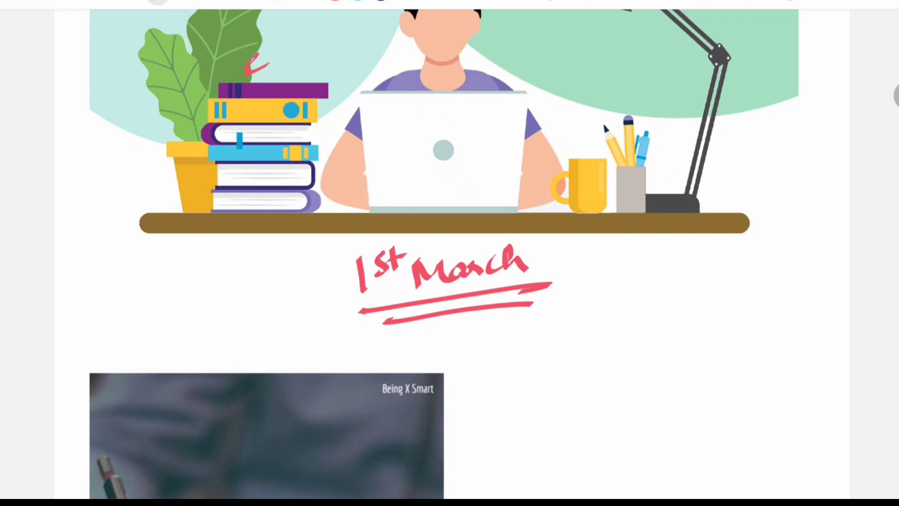
{"action": "scroll", "scroll_direction": "down", "scroll_amount": 3}
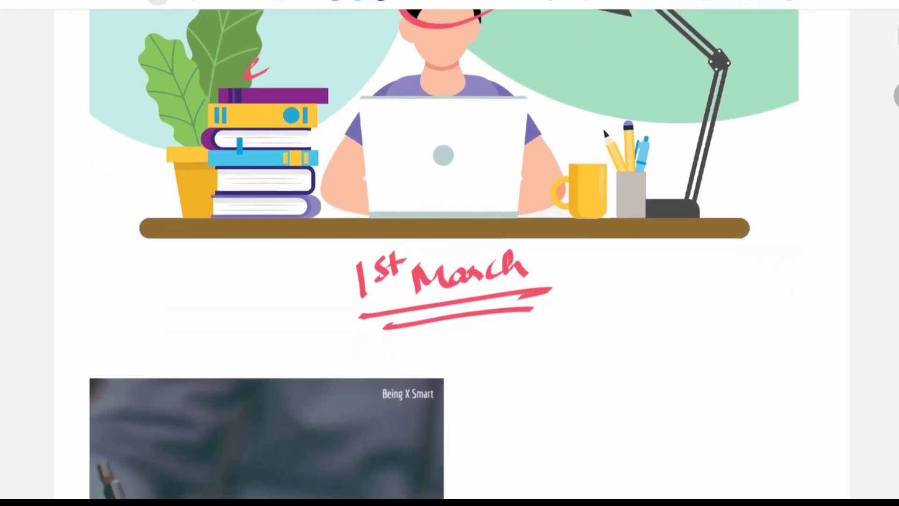
{"action": "scroll", "scroll_direction": "down", "scroll_amount": 3}
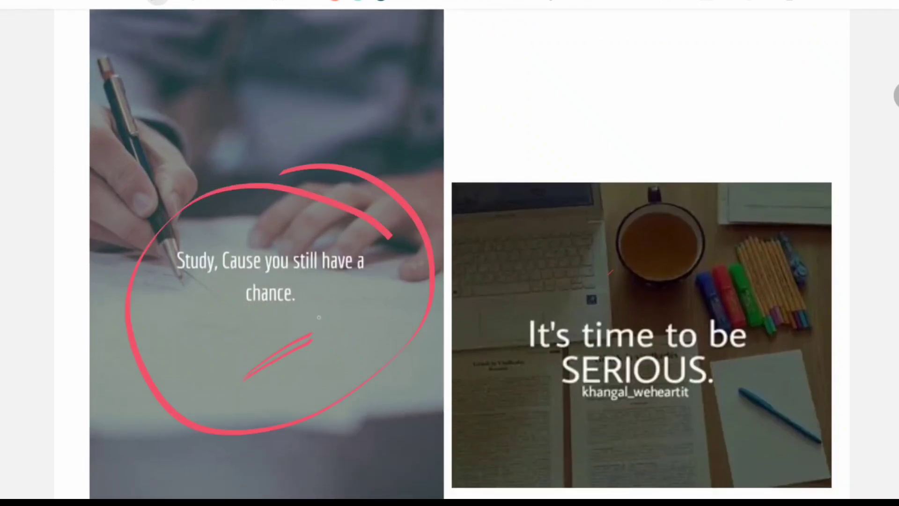
{"action": "scroll", "scroll_direction": "down", "scroll_amount": 3}
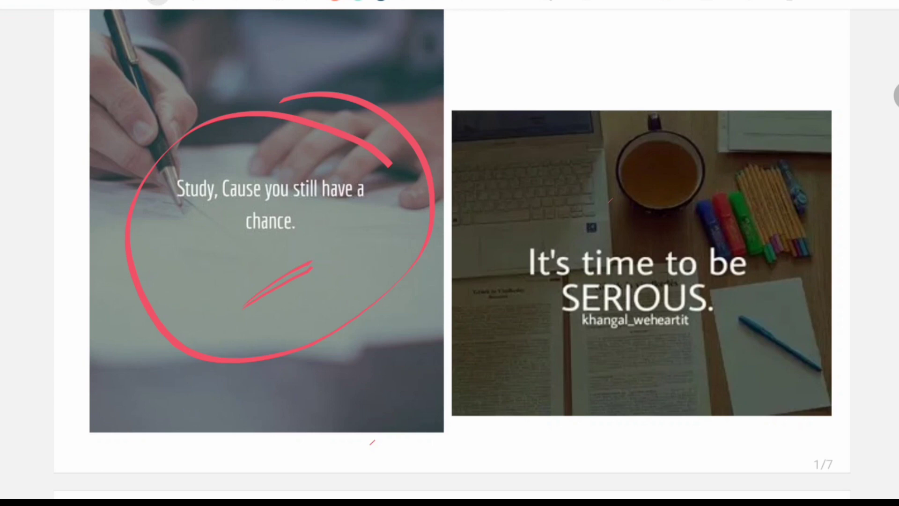
{"action": "scroll", "scroll_direction": "down", "scroll_amount": 3}
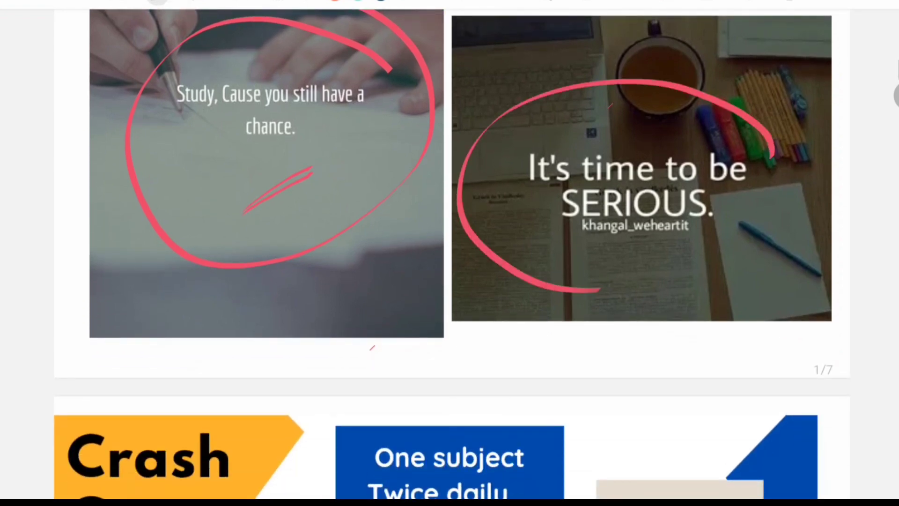
{"action": "scroll", "scroll_direction": "down", "scroll_amount": 3}
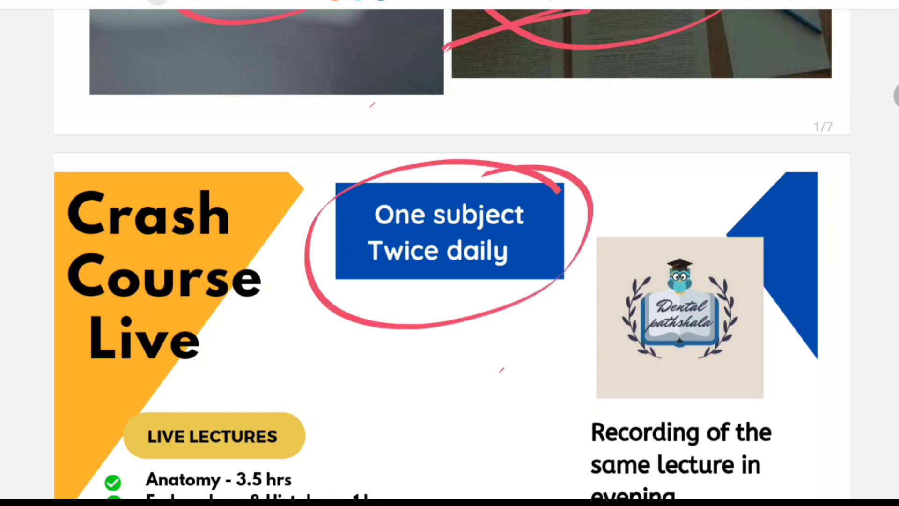
{"action": "mouse_move", "coordinate": [304, 313]}
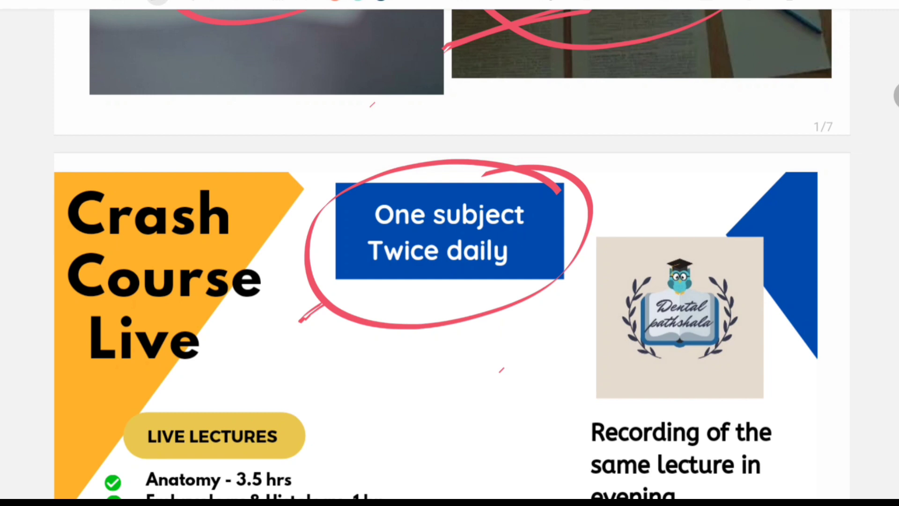
{"action": "scroll", "scroll_direction": "down", "scroll_amount": 3}
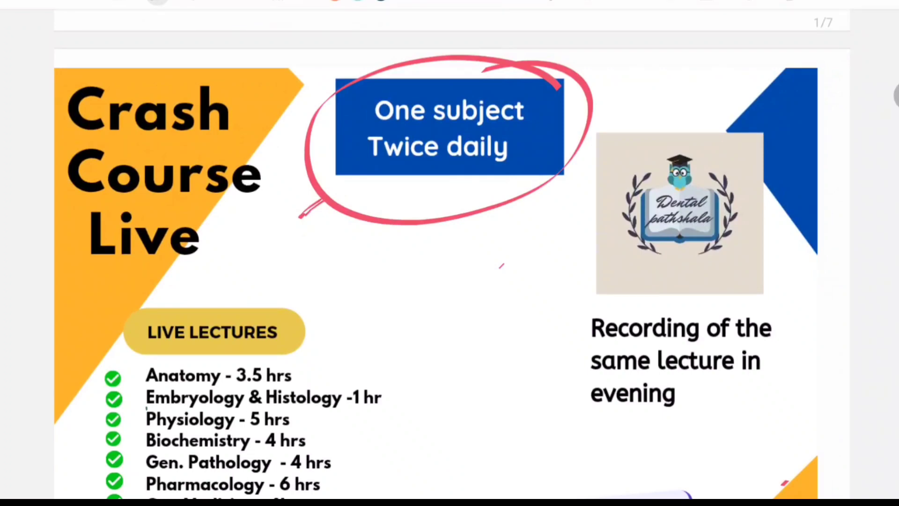
{"action": "scroll", "scroll_direction": "down", "scroll_amount": 3}
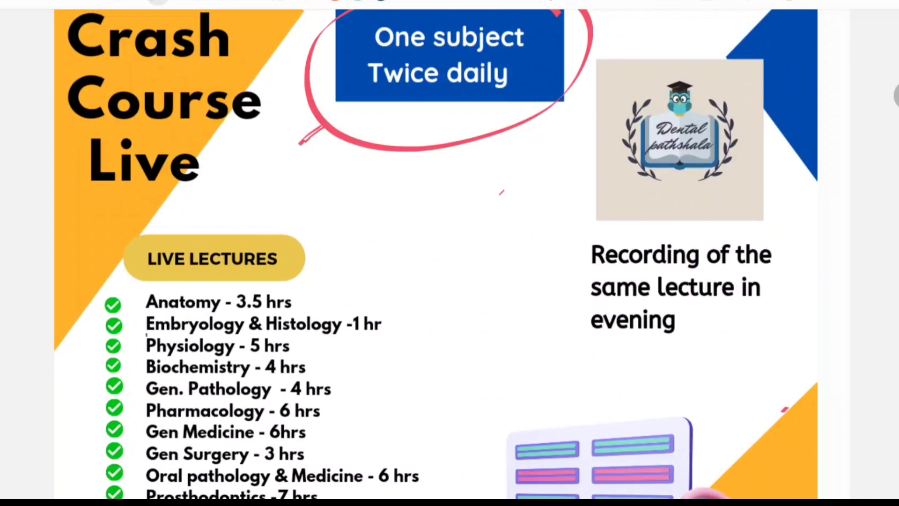
{"action": "scroll", "scroll_direction": "down", "scroll_amount": 3}
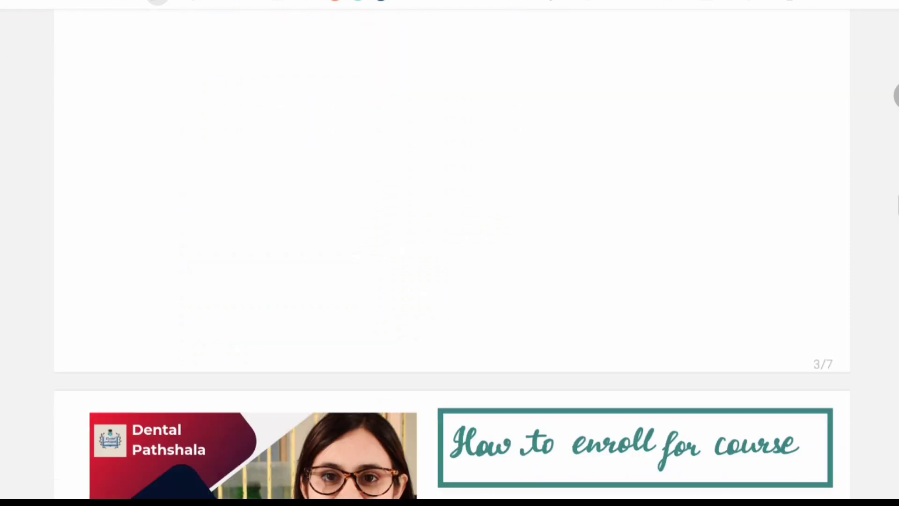
{"action": "scroll", "scroll_direction": "down", "scroll_amount": 3}
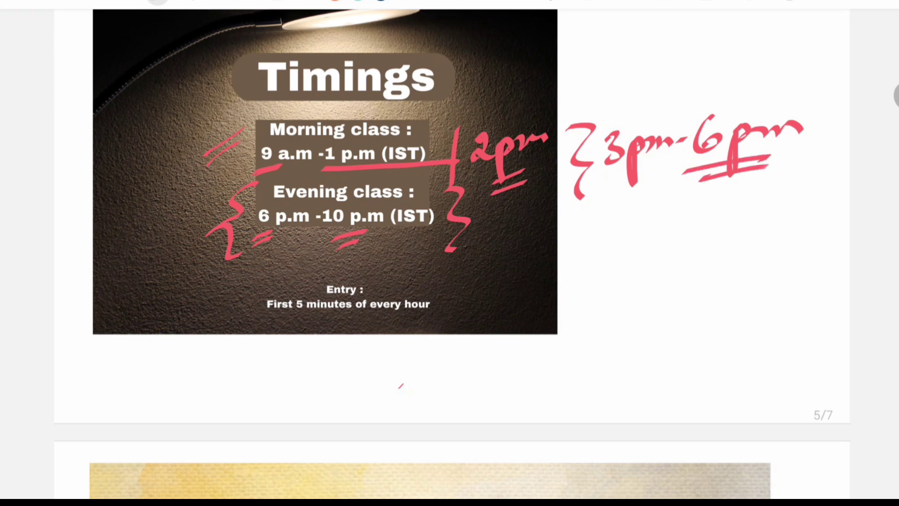
{"action": "scroll", "scroll_direction": "down", "scroll_amount": 3}
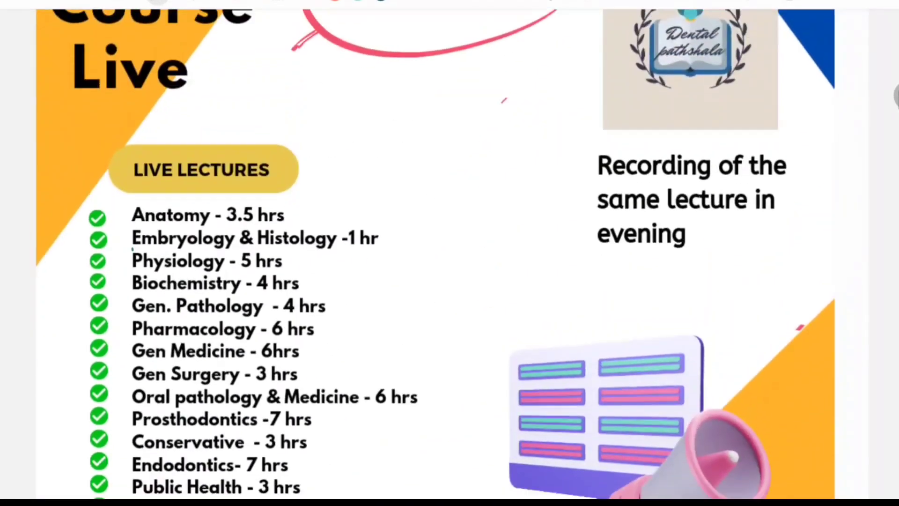
{"action": "scroll", "scroll_direction": "down", "scroll_amount": 3}
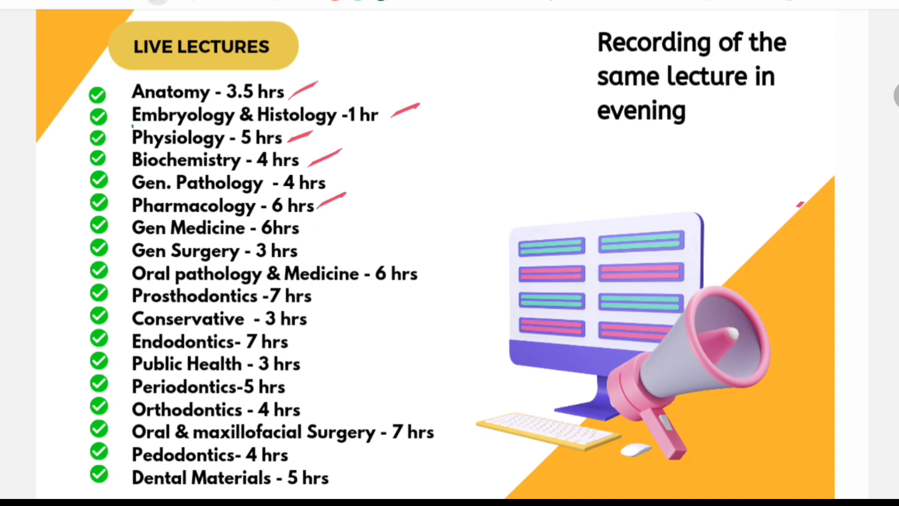
{"action": "scroll", "scroll_direction": "down", "scroll_amount": 3}
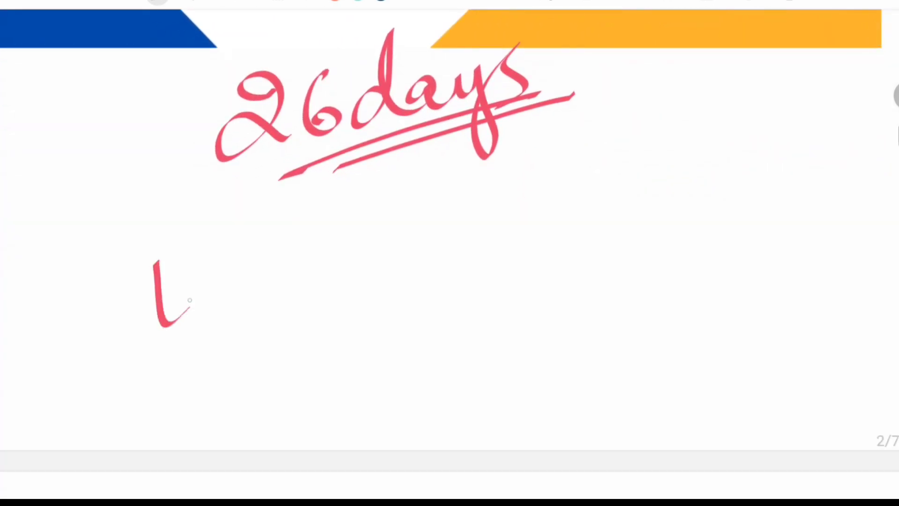
{"action": "scroll", "scroll_direction": "down", "scroll_amount": 3}
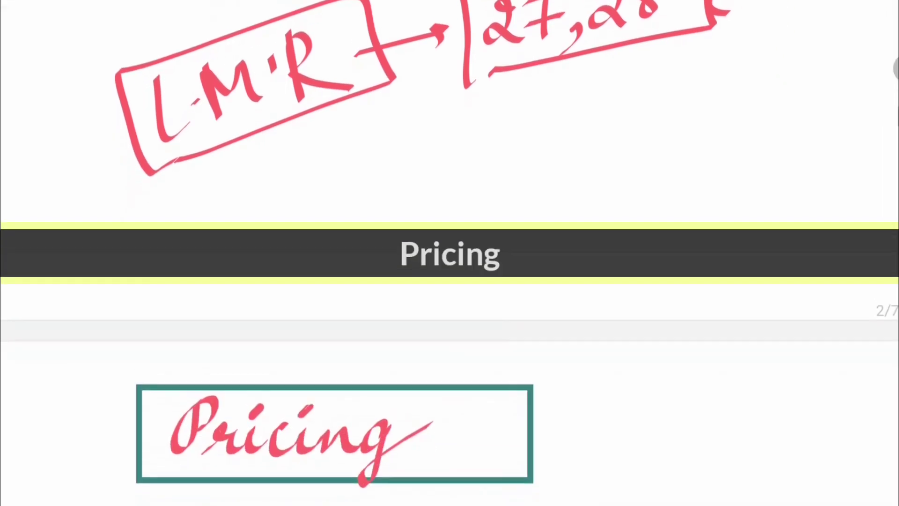